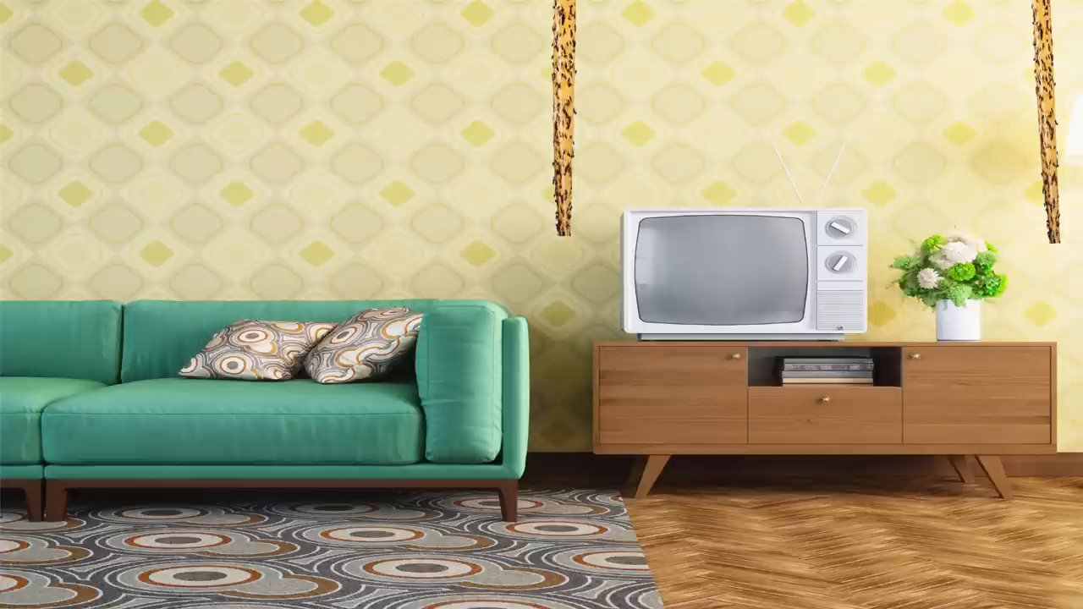
# Step: Launch TeamViewer from the desktop and bring up the Run dialog
pyautogui.click(13, 598)
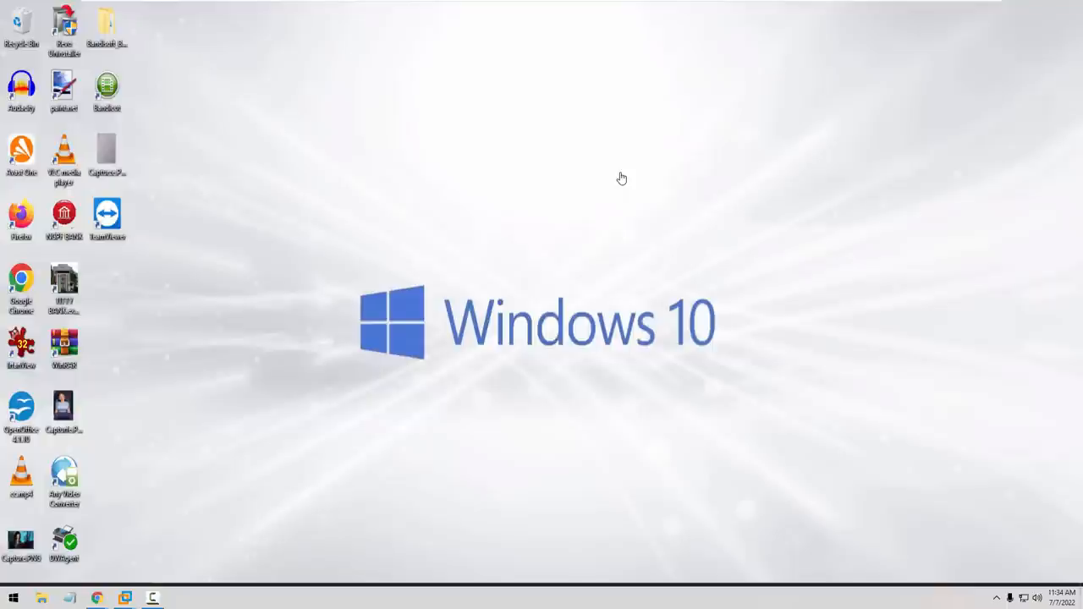
pyautogui.press('Win+r')
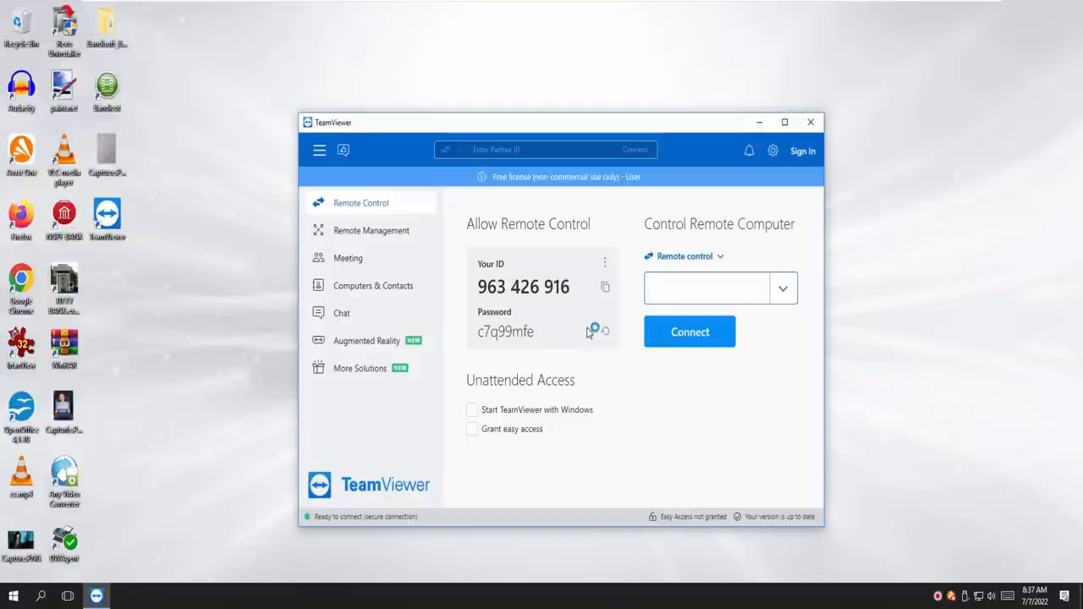
pyautogui.click(708, 288)
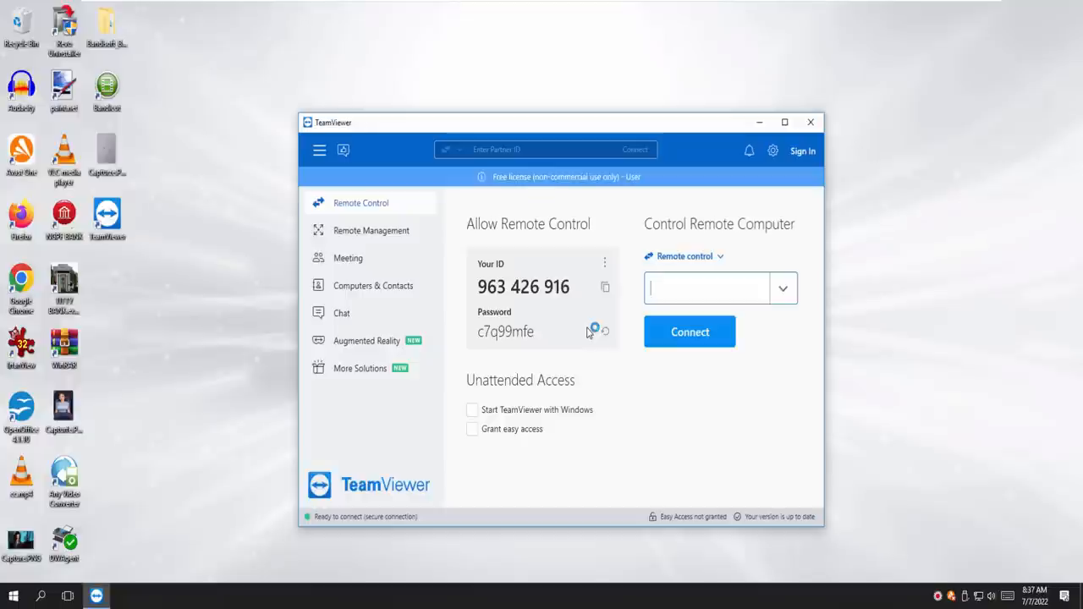
pyautogui.click(707, 288)
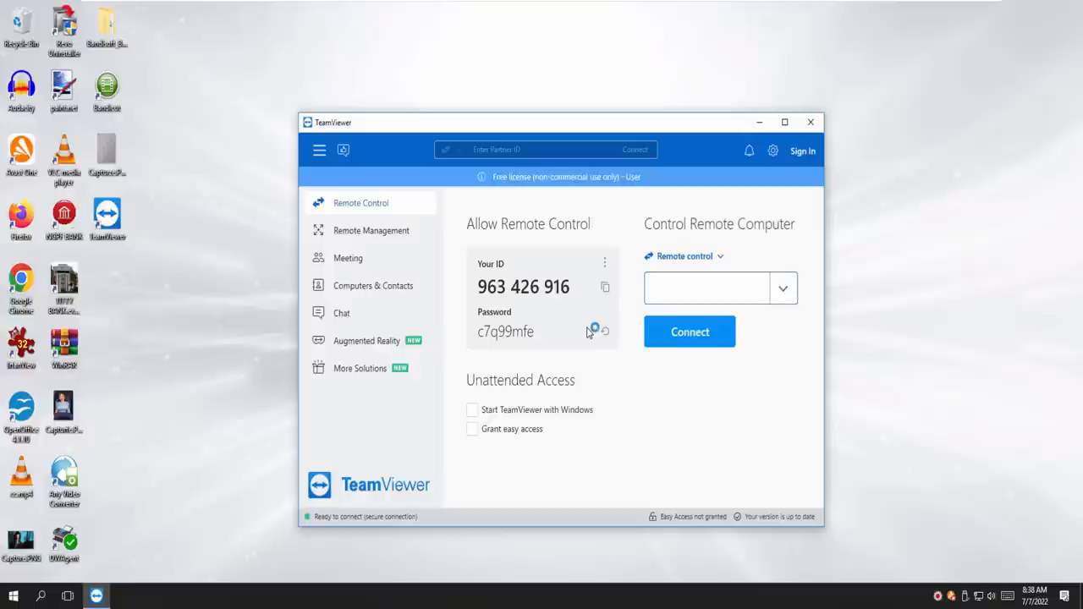
pyautogui.click(707, 288)
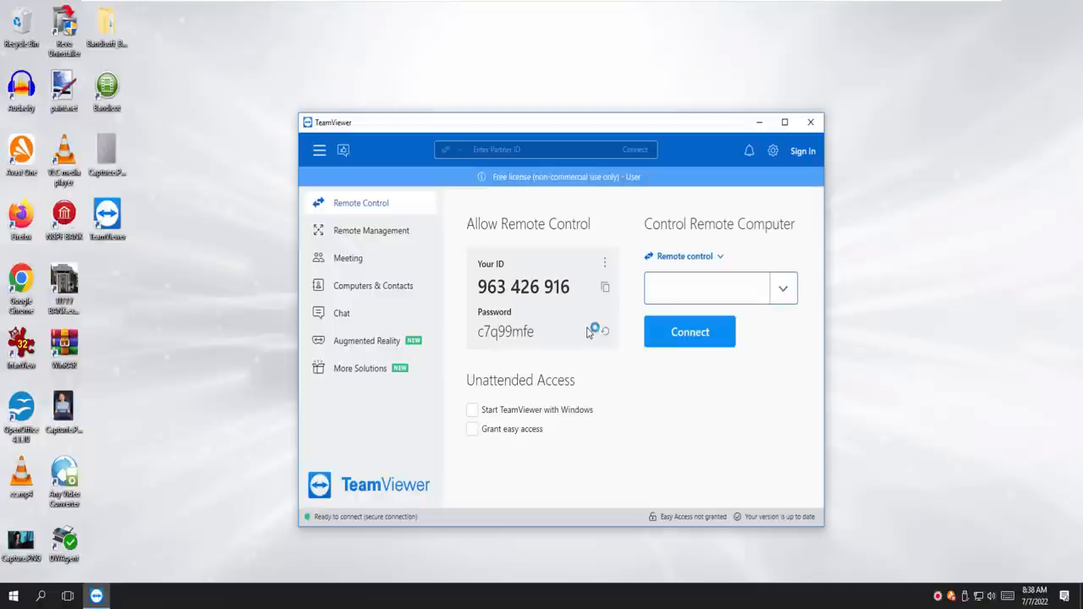
pyautogui.click(707, 287)
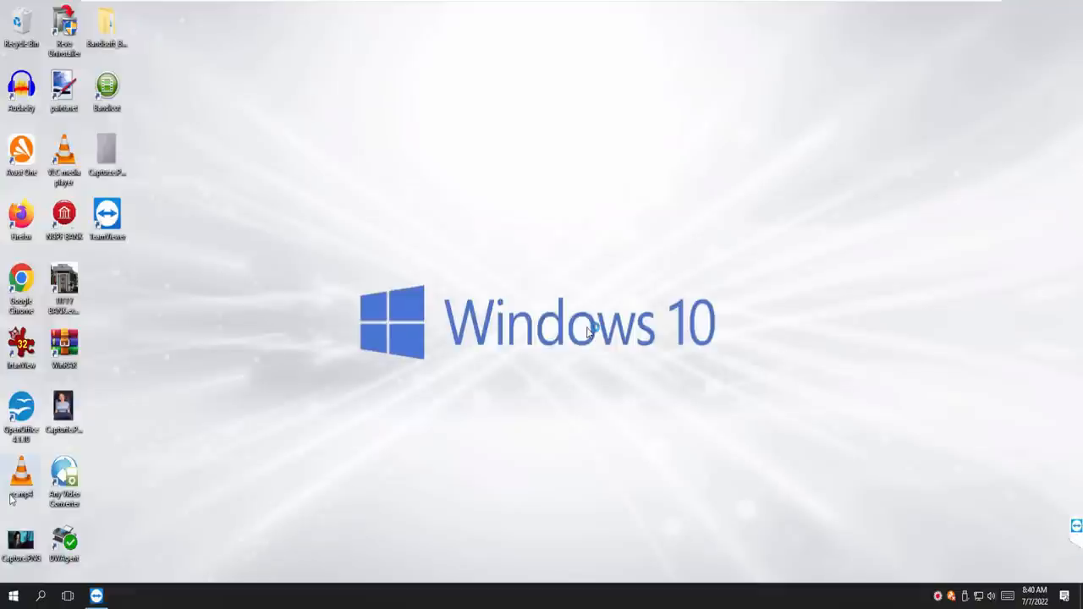
pyautogui.moveTo(403, 76)
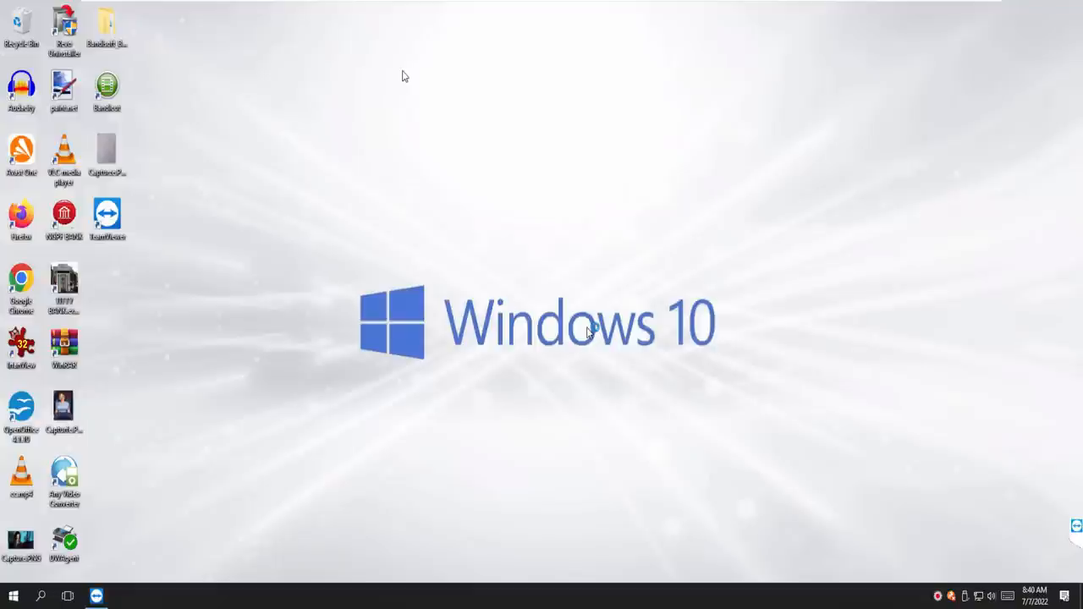
# Step: Search the Start menu for 'camera', then dismiss the results back to the desktop
pyautogui.click(13, 595)
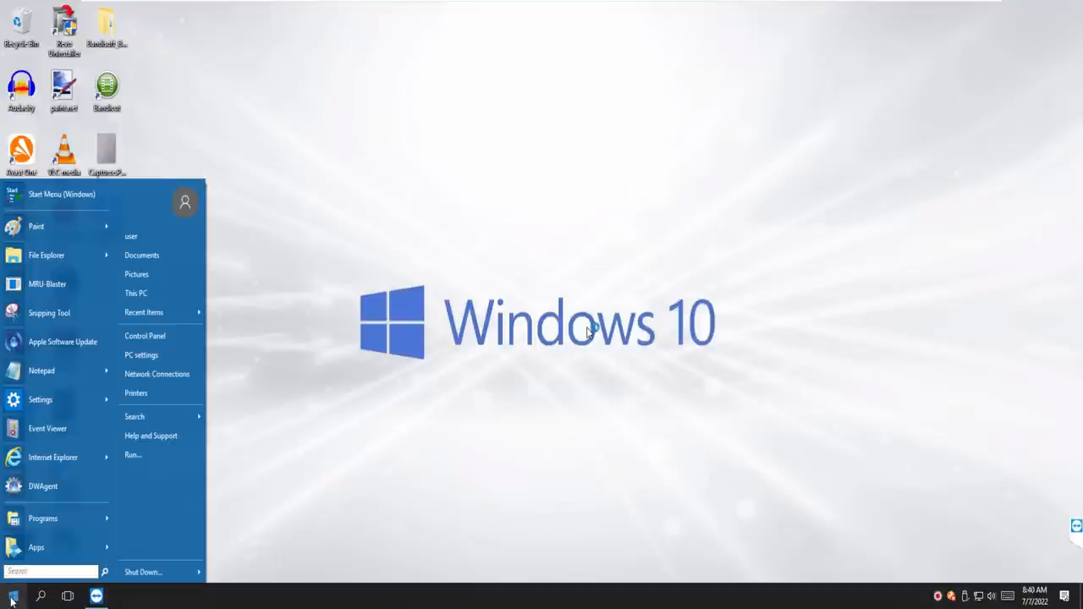
pyautogui.write('cam')
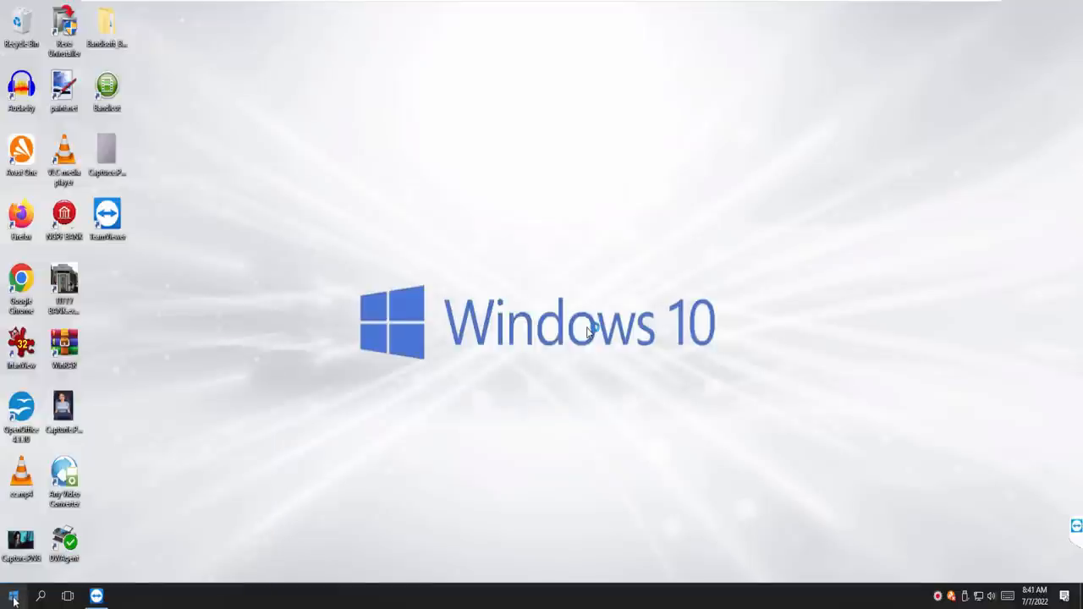
pyautogui.click(13, 595)
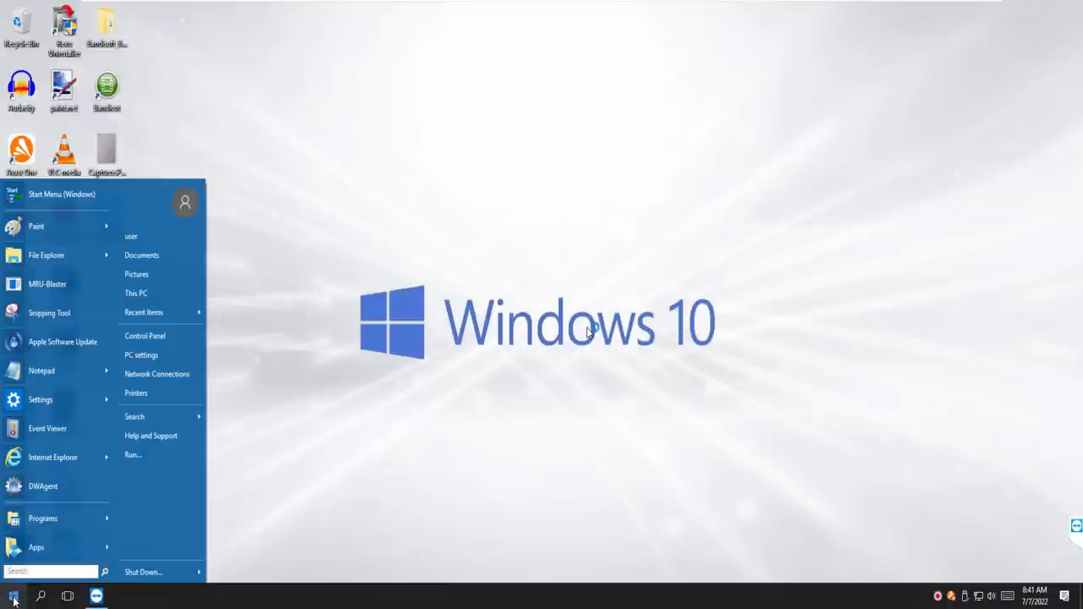
pyautogui.write('camera')
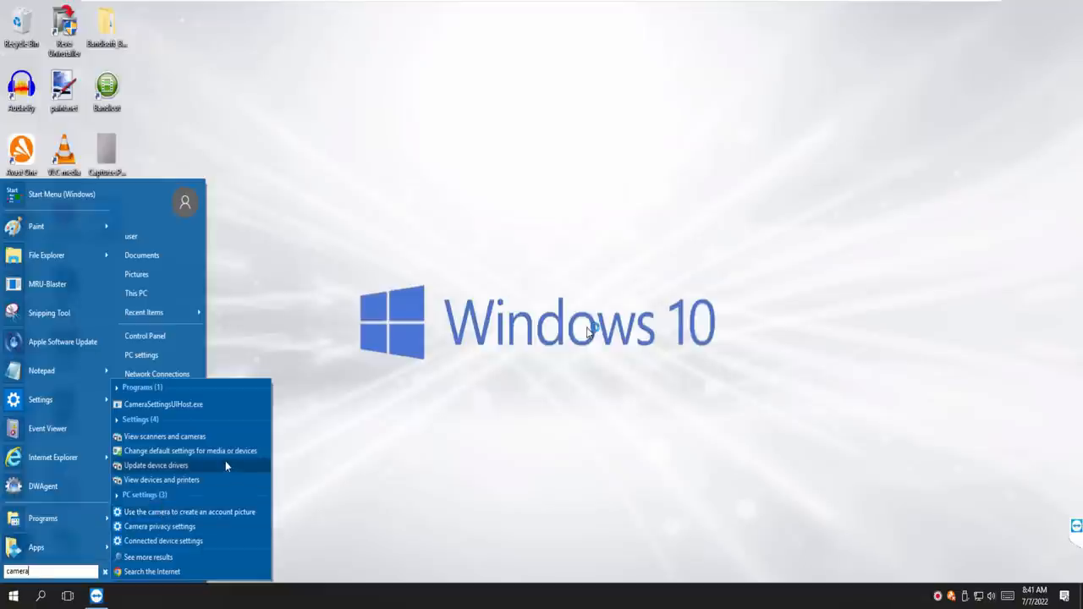
pyautogui.click(291, 427)
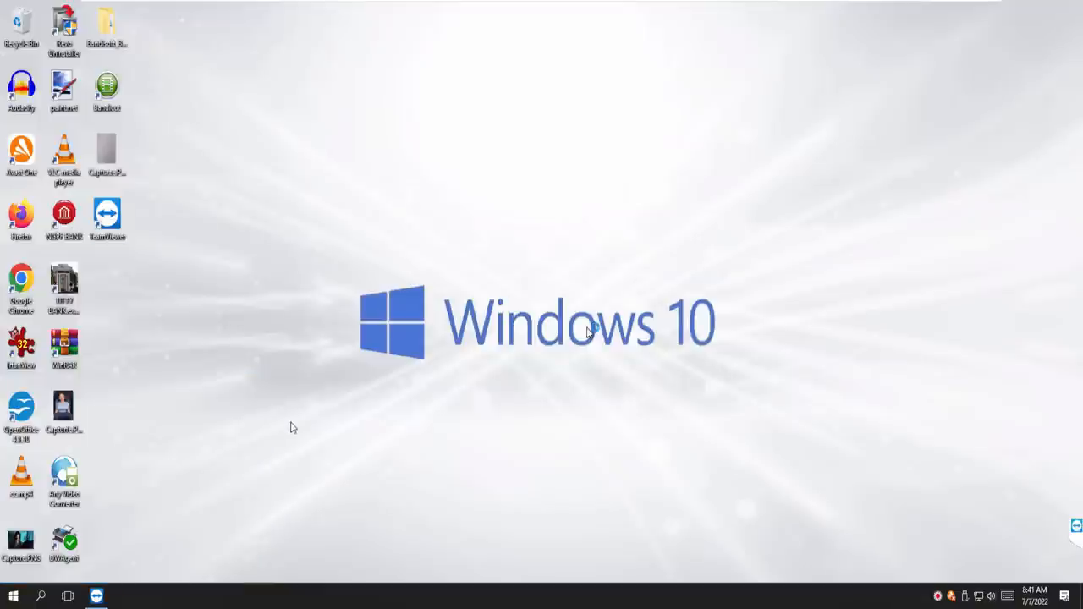
pyautogui.click(41, 595)
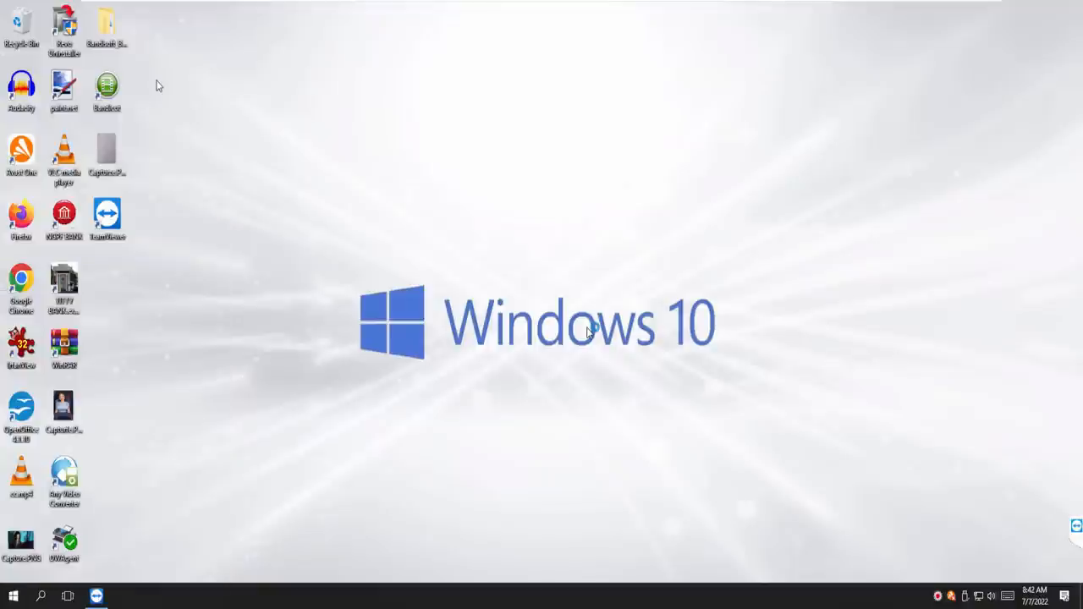
# Step: Launch Google Chrome and dismiss the restore-pages prompt
pyautogui.click(96, 596)
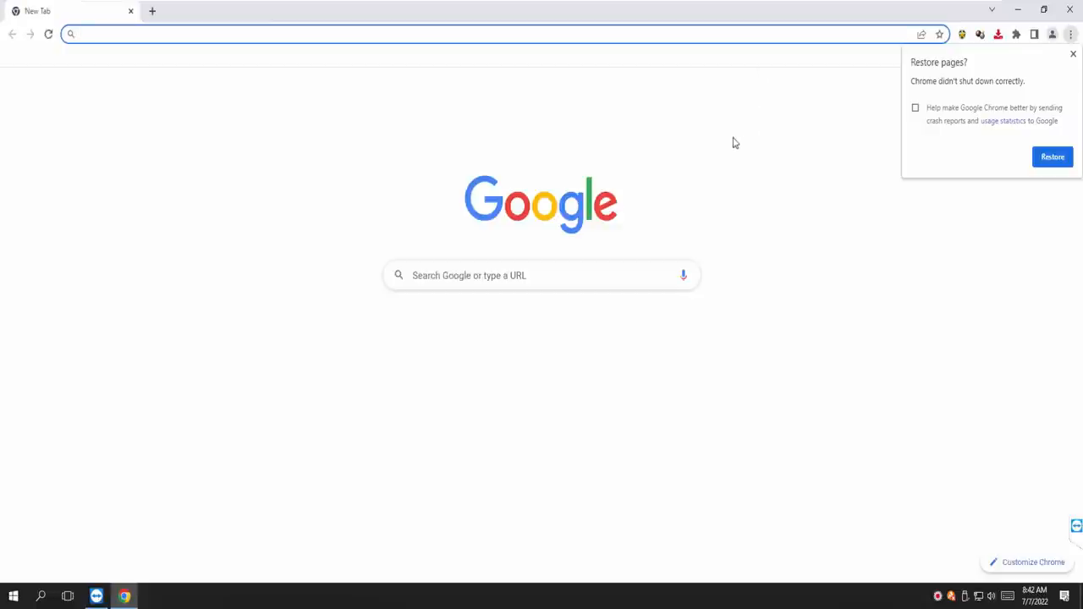
pyautogui.click(1072, 54)
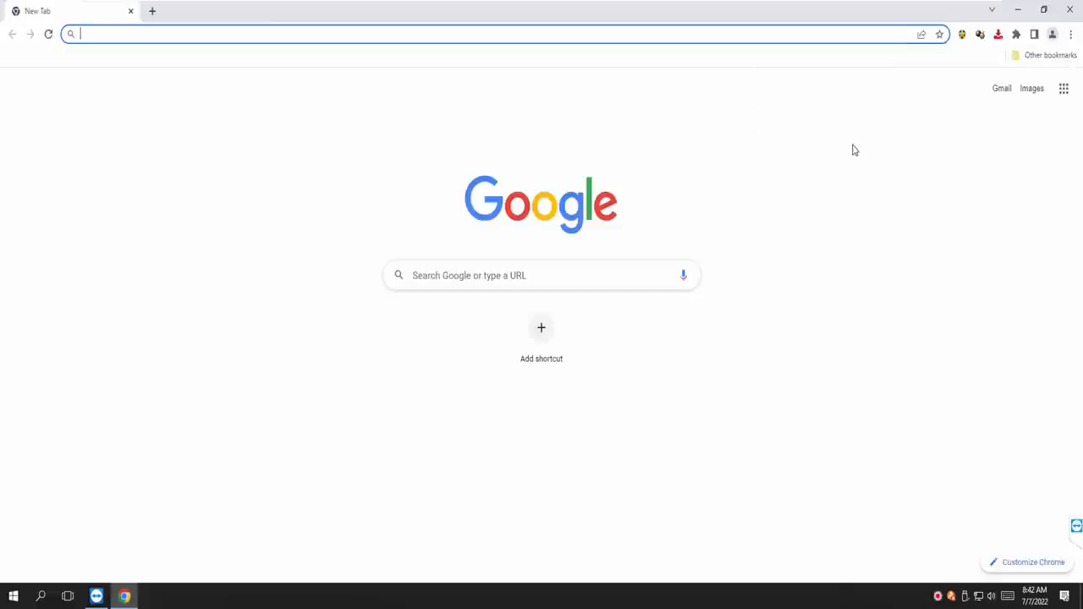
pyautogui.moveTo(827, 186)
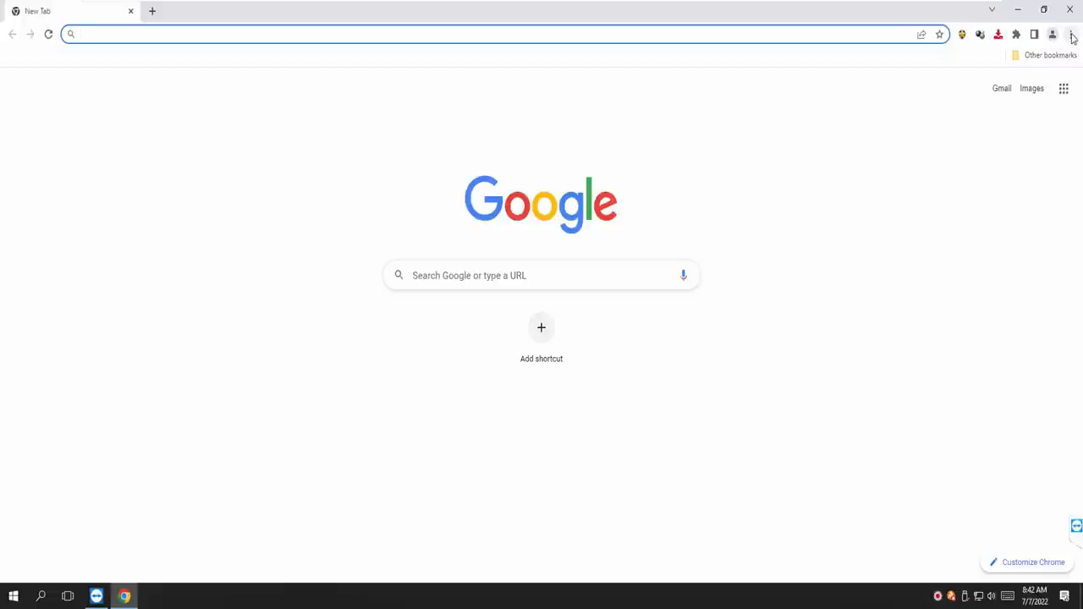
# Step: Show Chrome's browsing history page, which is empty, via the three-dot menu
pyautogui.click(1073, 34)
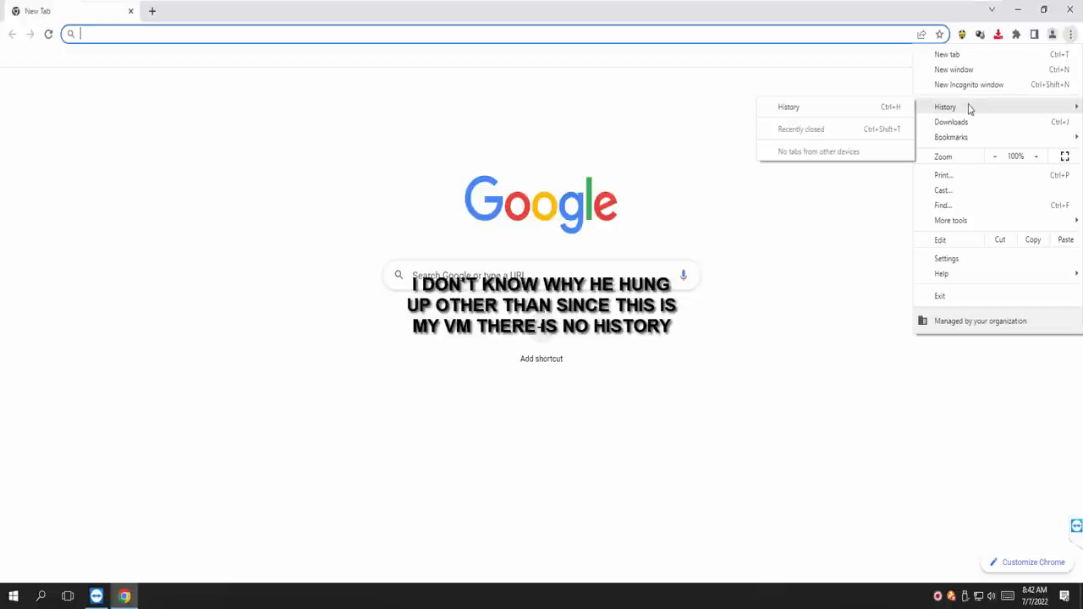
pyautogui.click(788, 105)
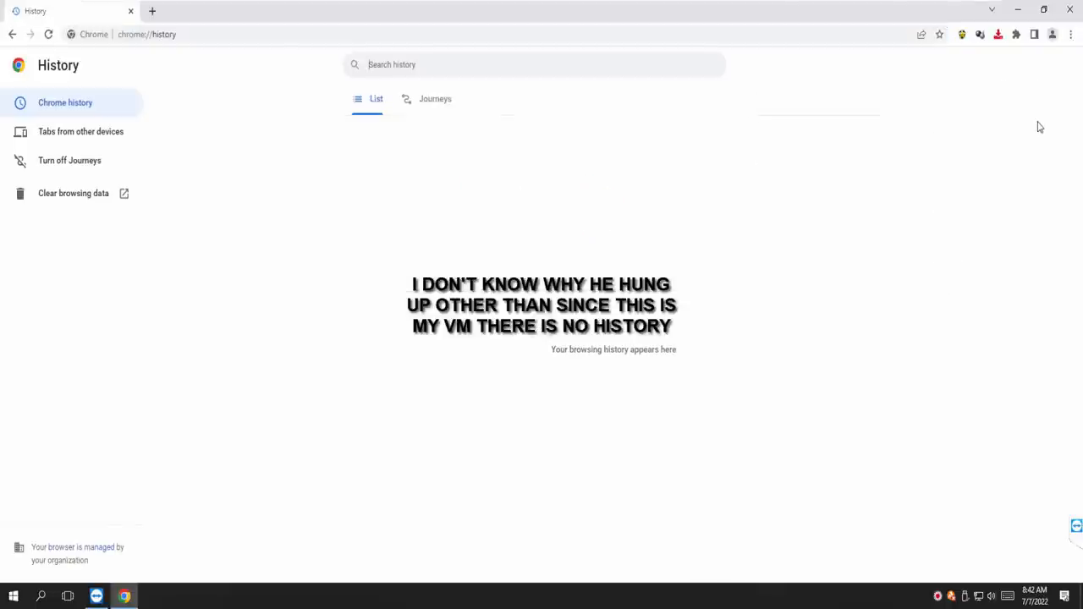